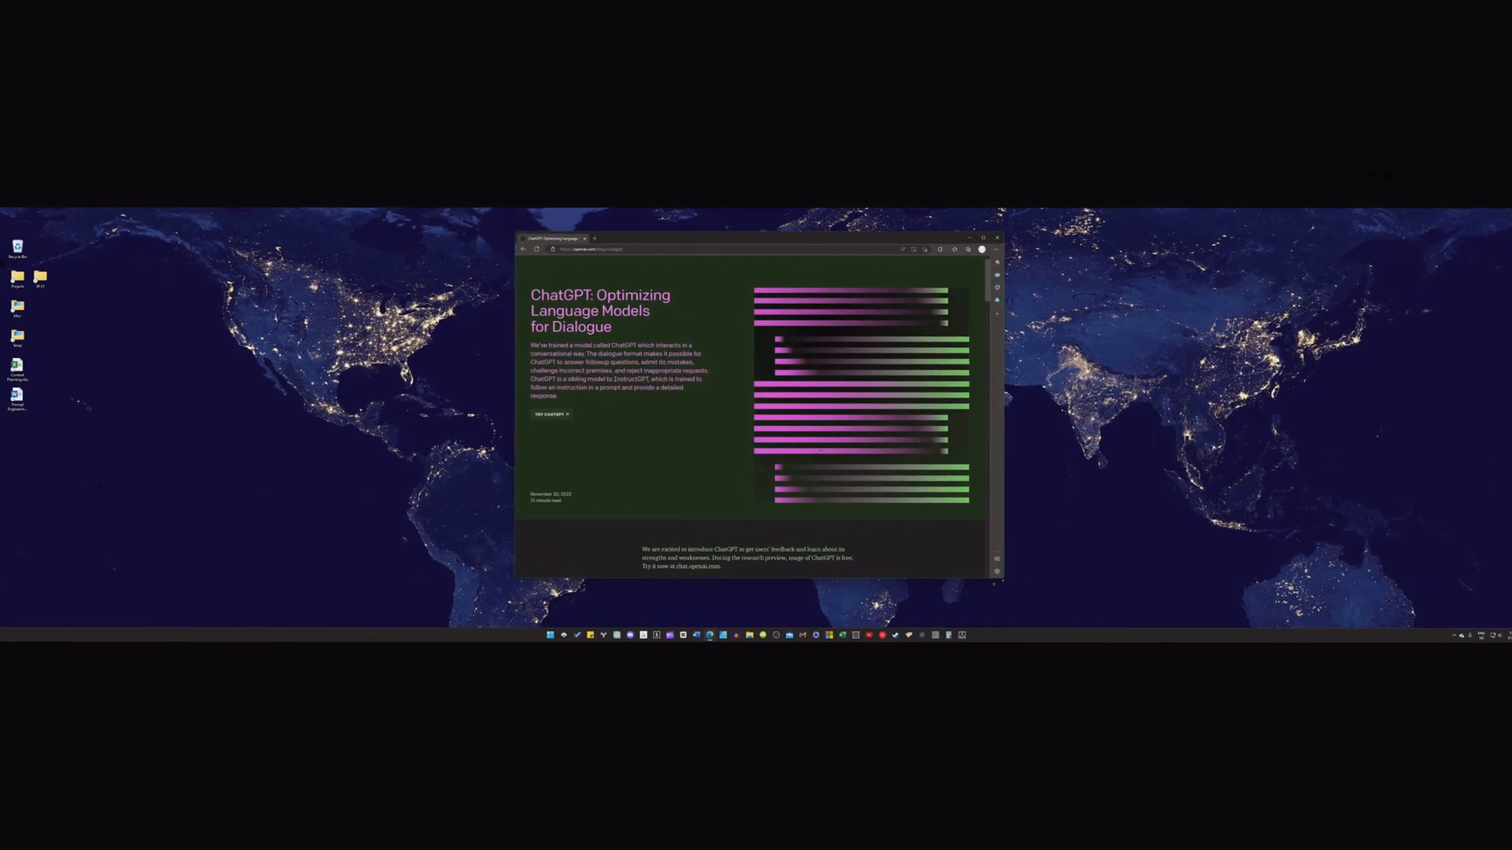
Scroll down the current page, then bring up chat.openai.com in a new tab.
scroll(down, 3)
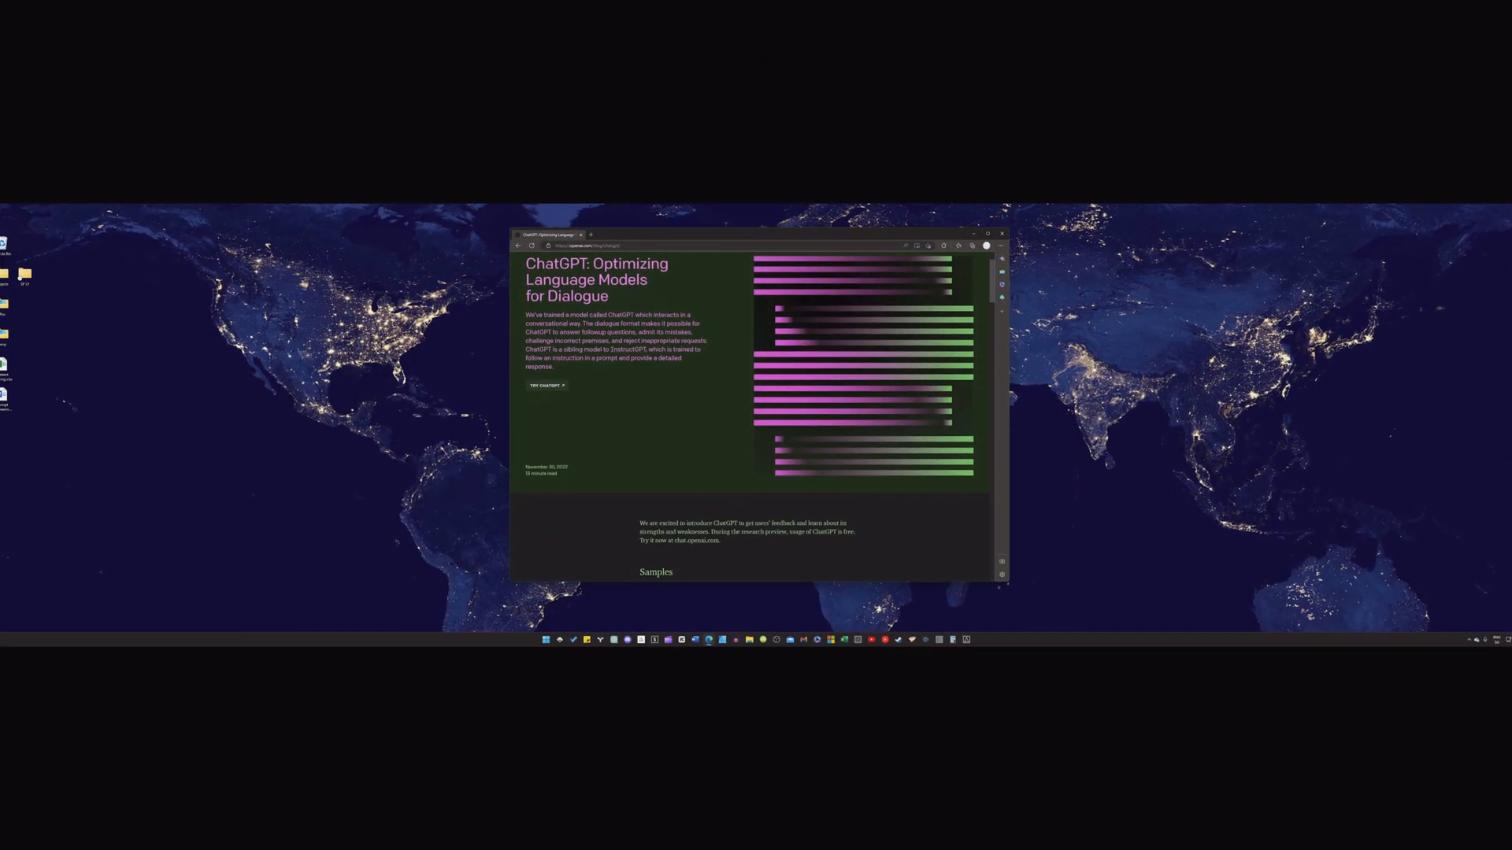
scroll(down, 3)
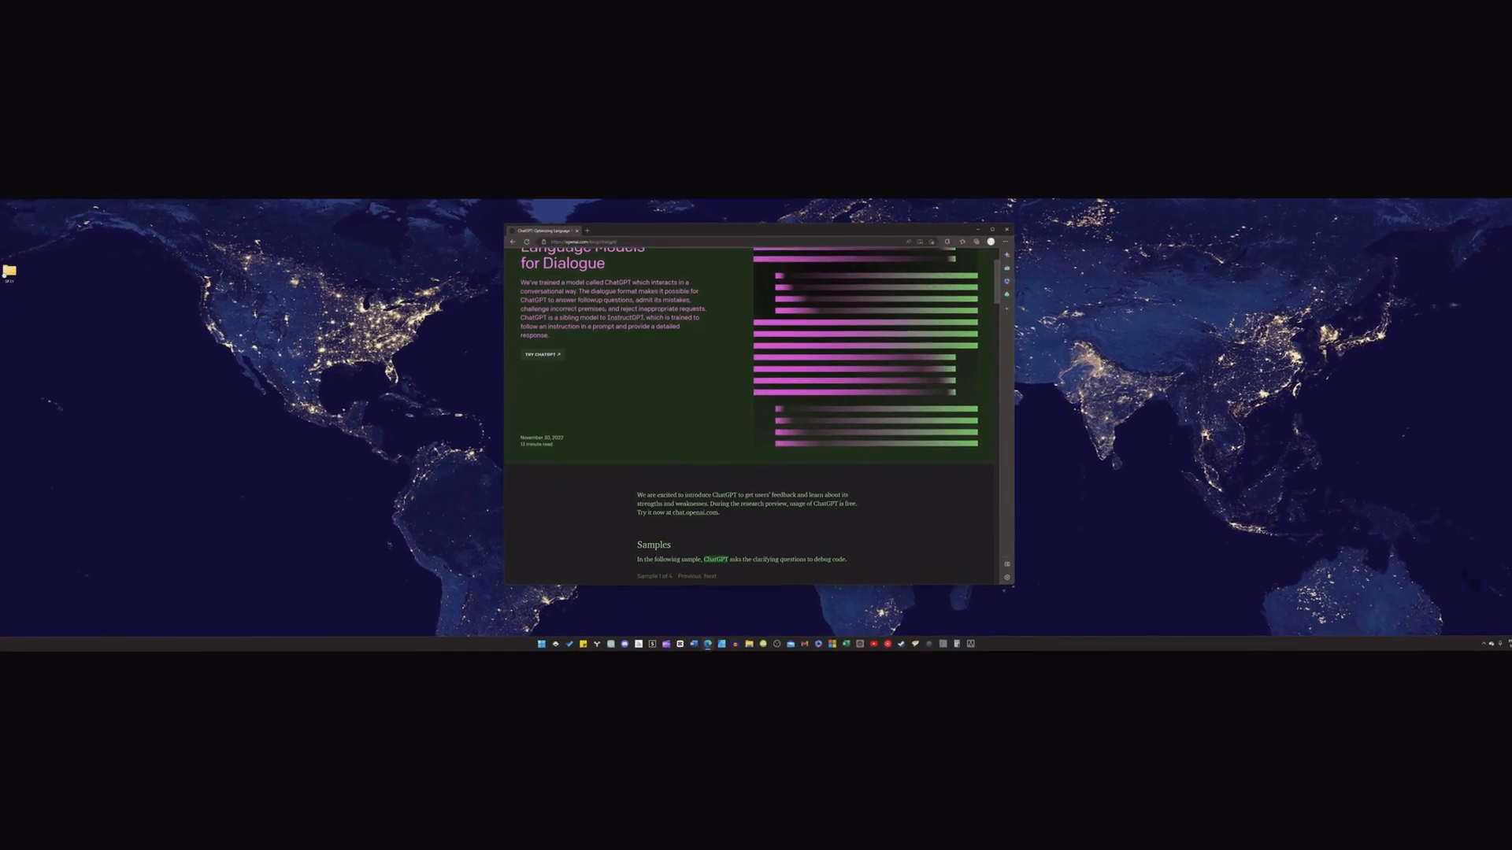
scroll(down, 3)
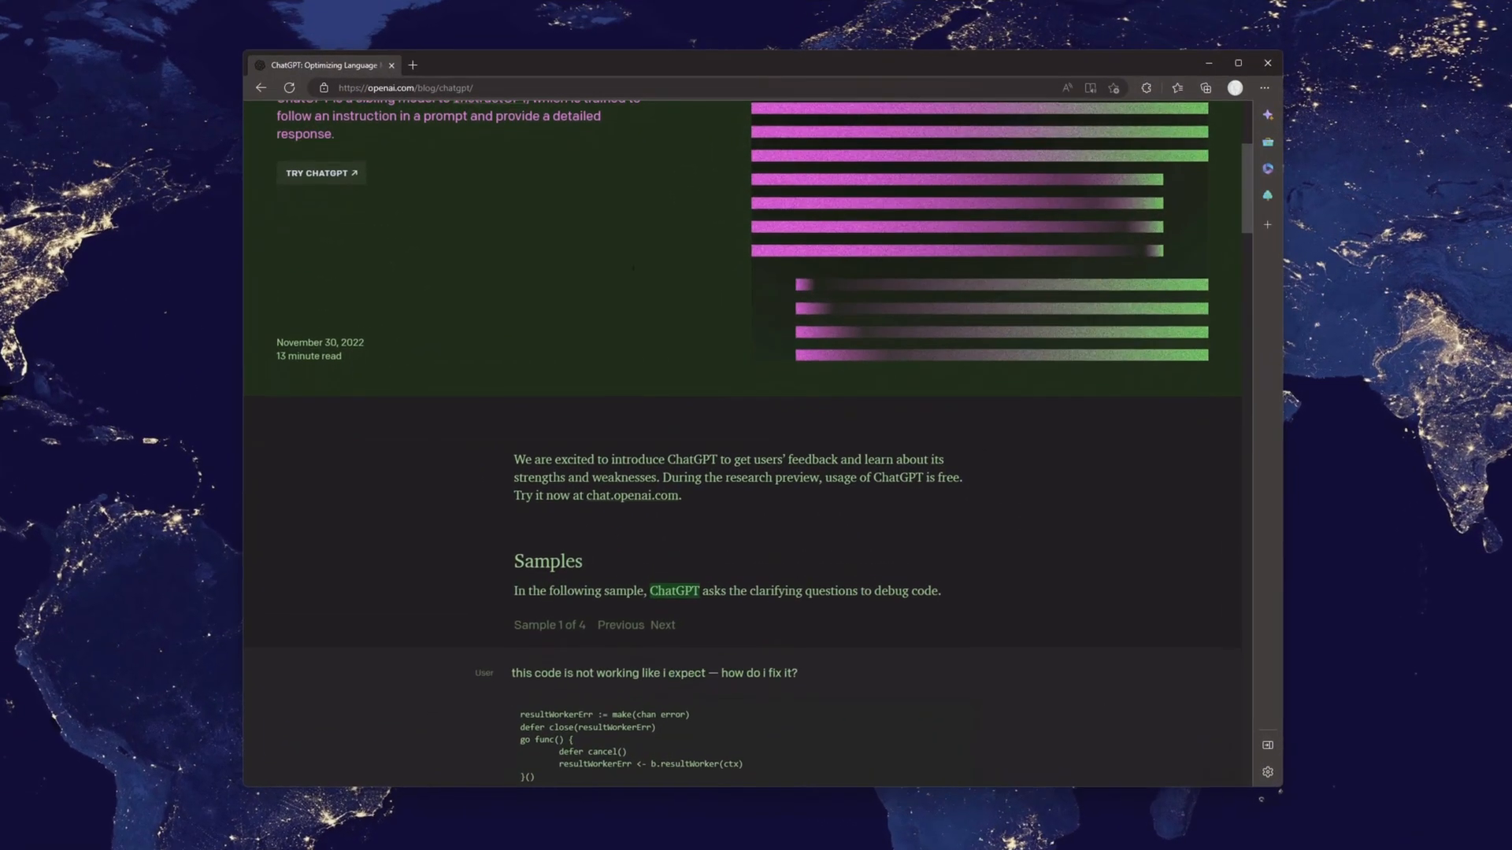
scroll(down, 3)
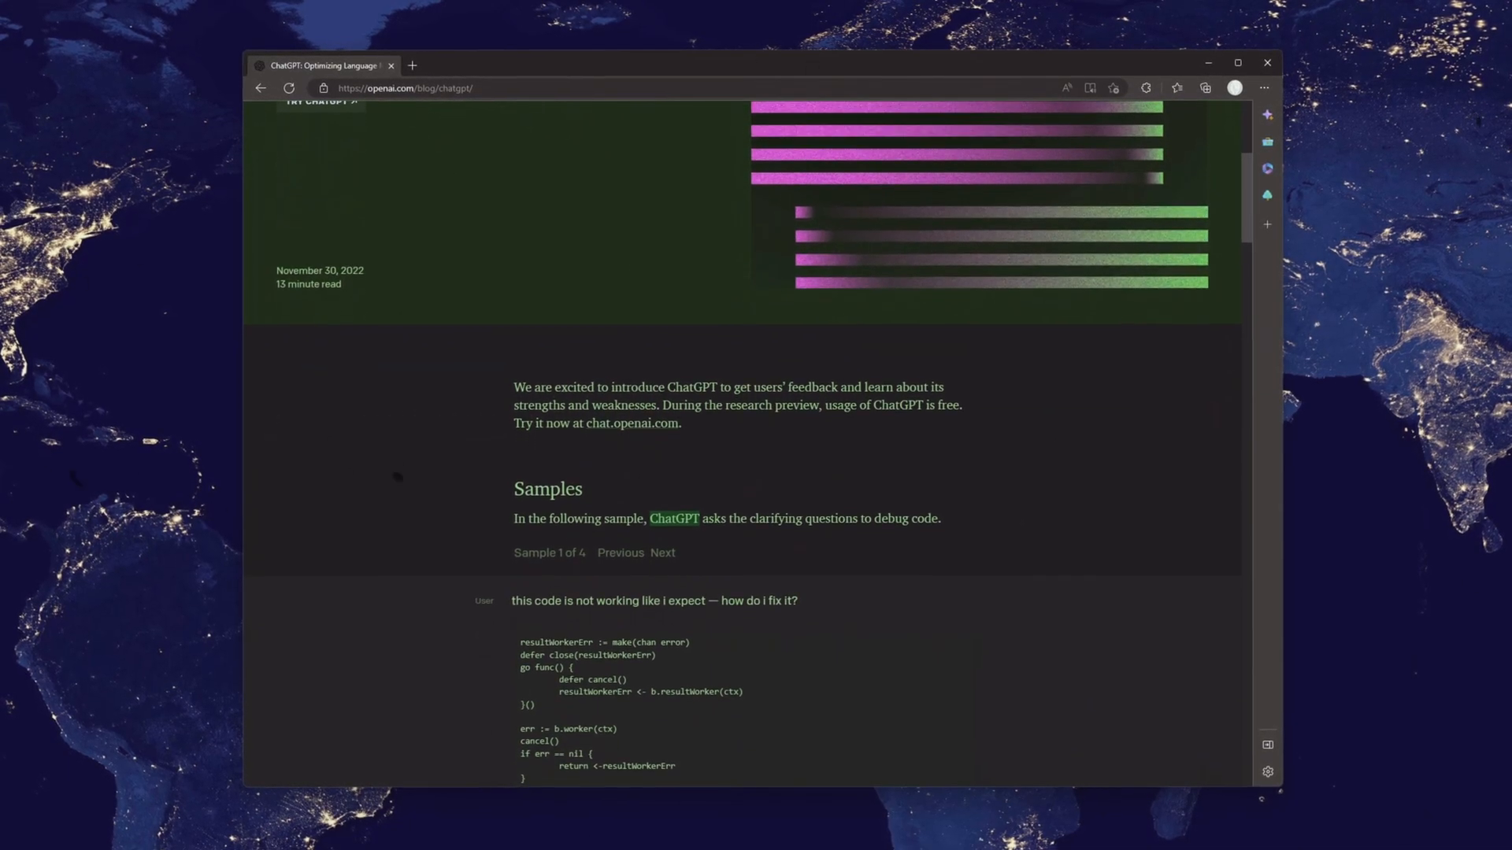
scroll(down, 3)
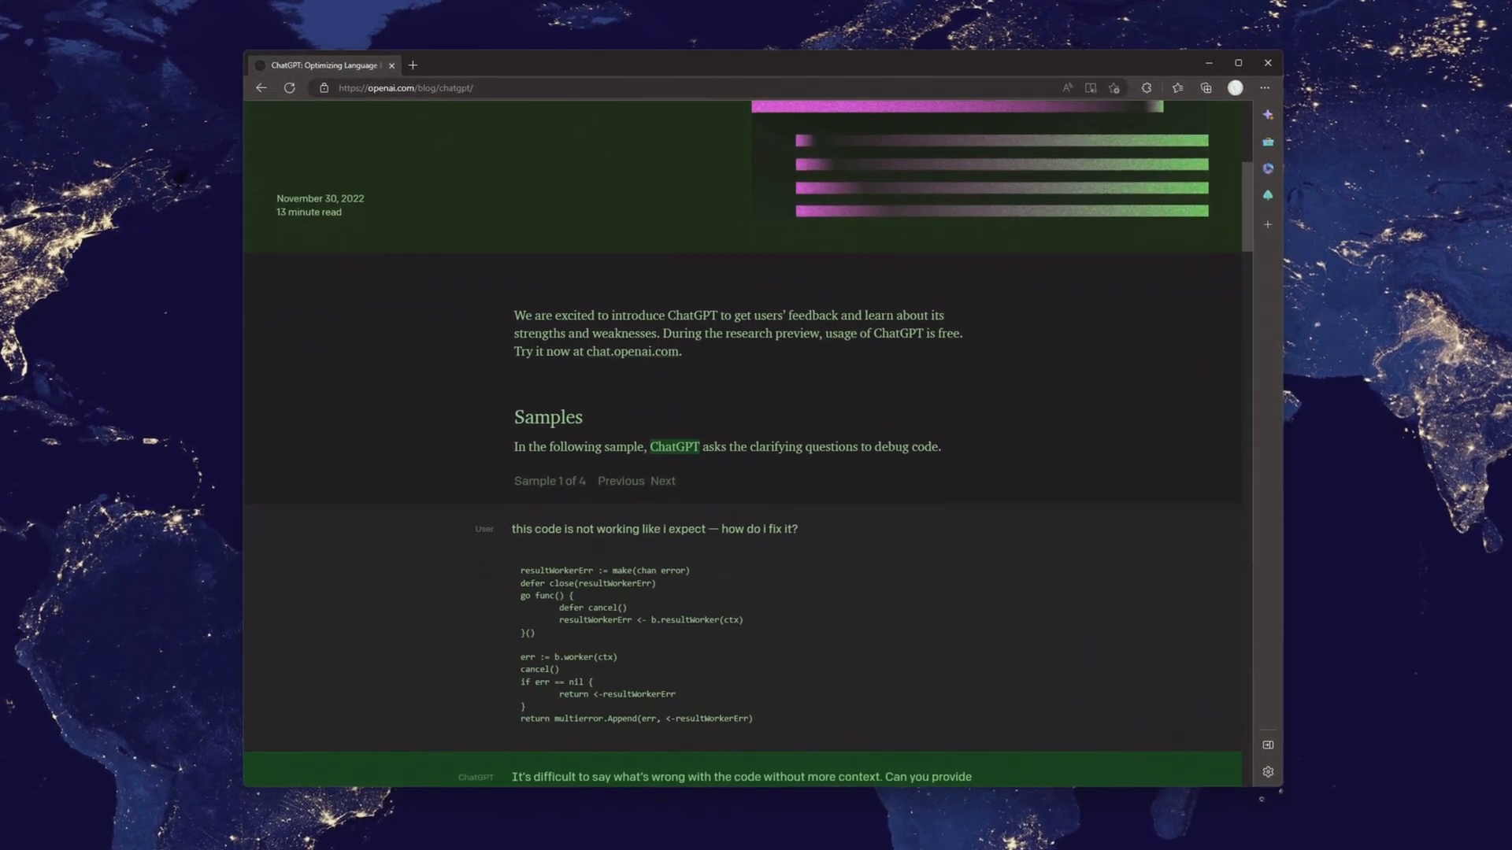
scroll(down, 3)
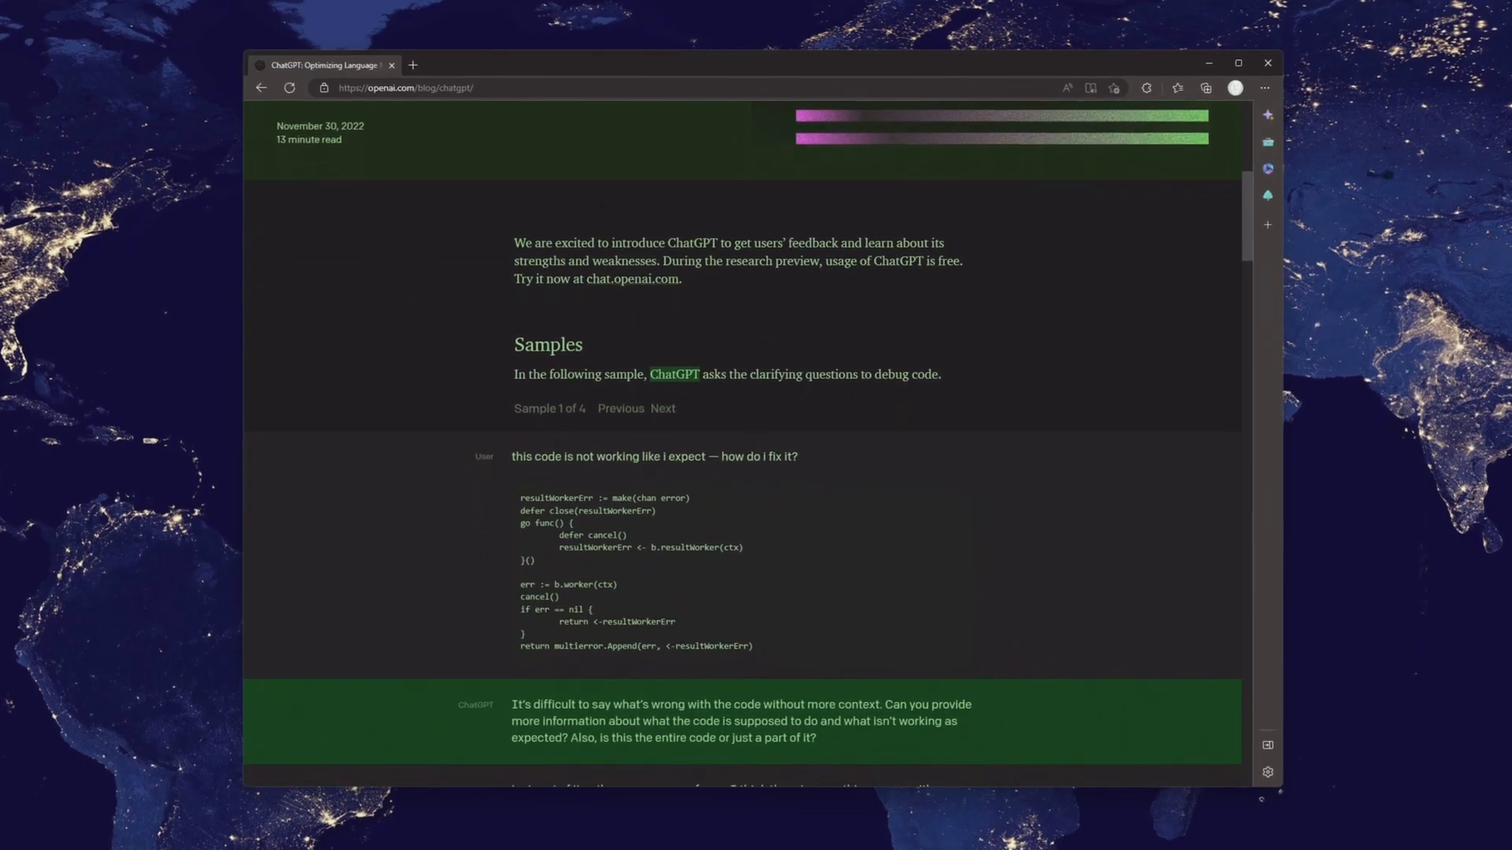
scroll(down, 3)
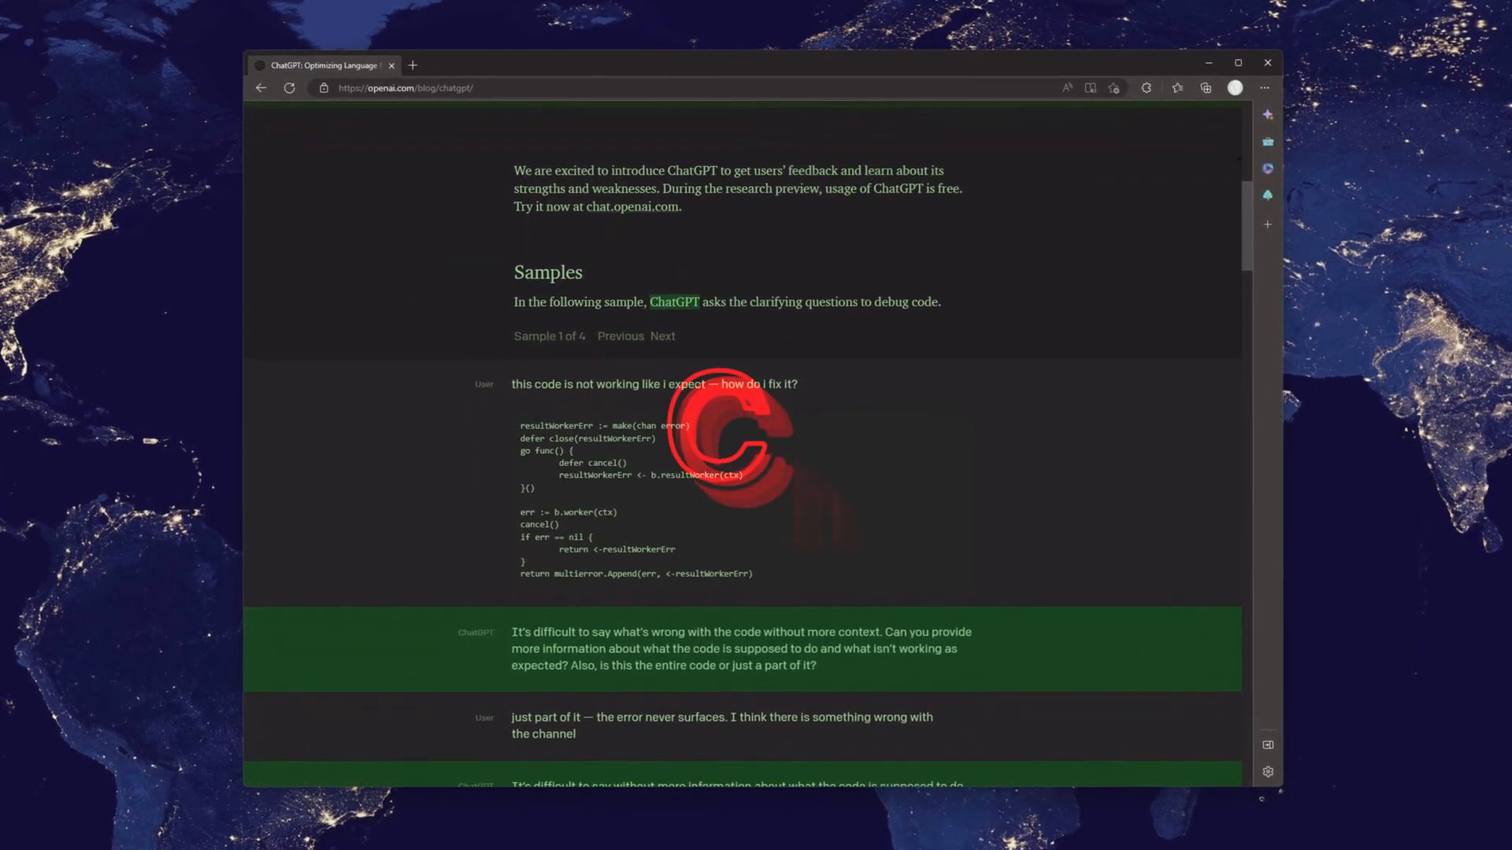
click(411, 64)
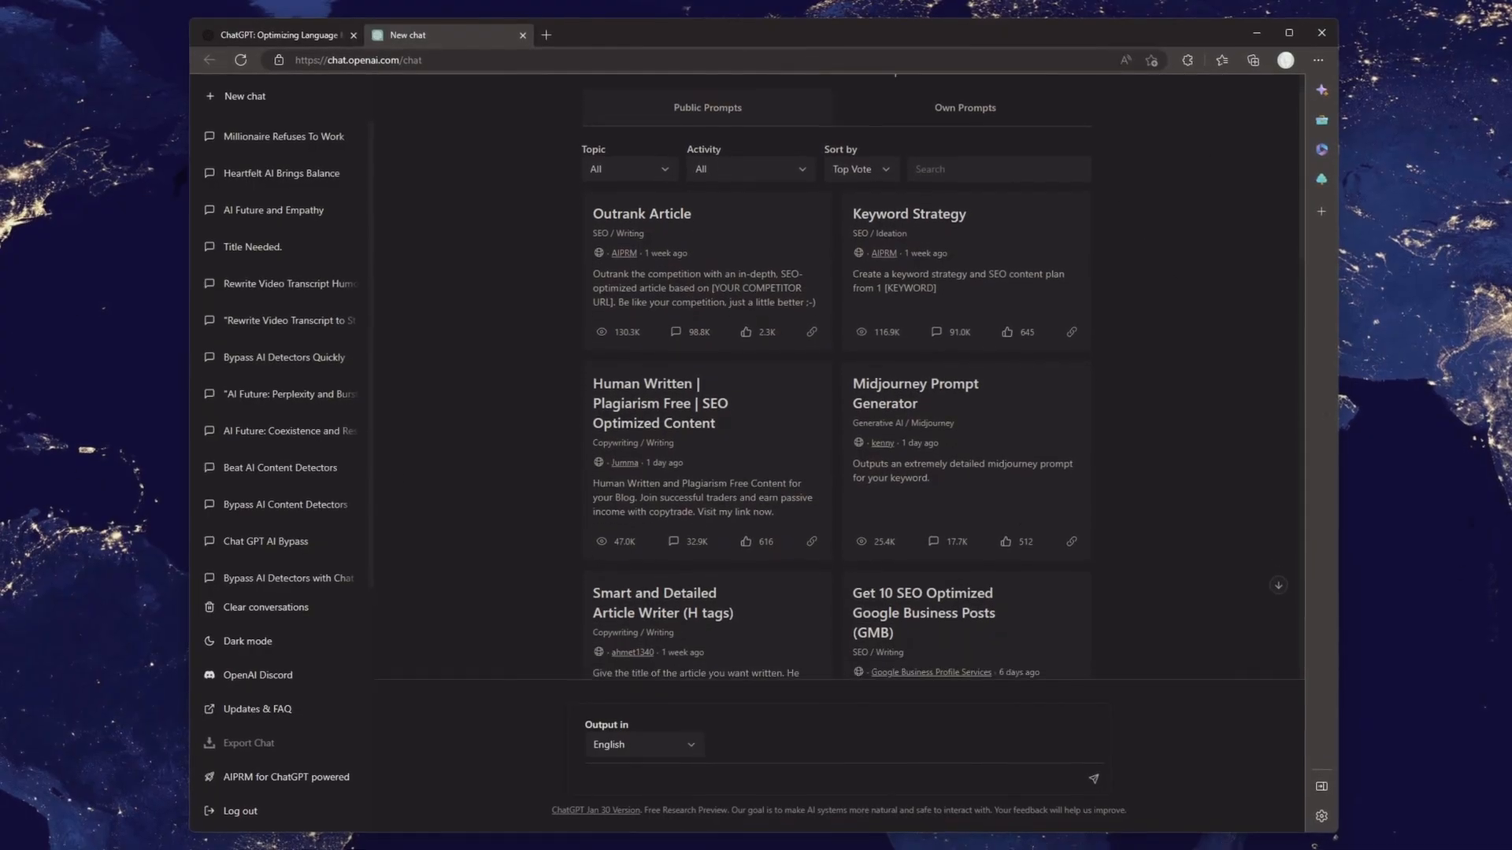
Browse the AIPRM public prompt cards, then search DuckDuckGo for Content at Scale.
scroll(down, 3)
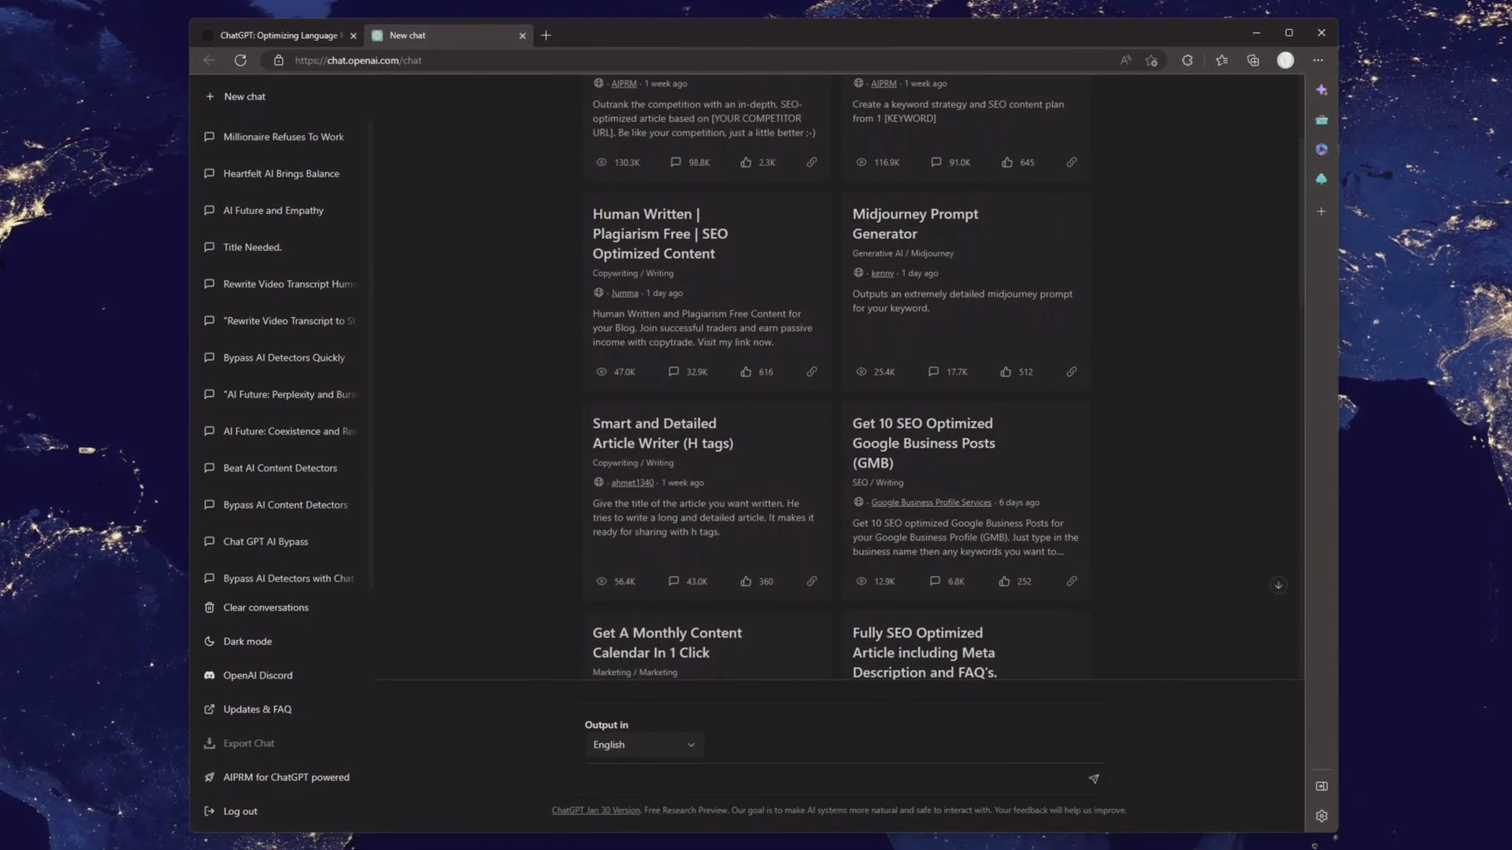
scroll(down, 3)
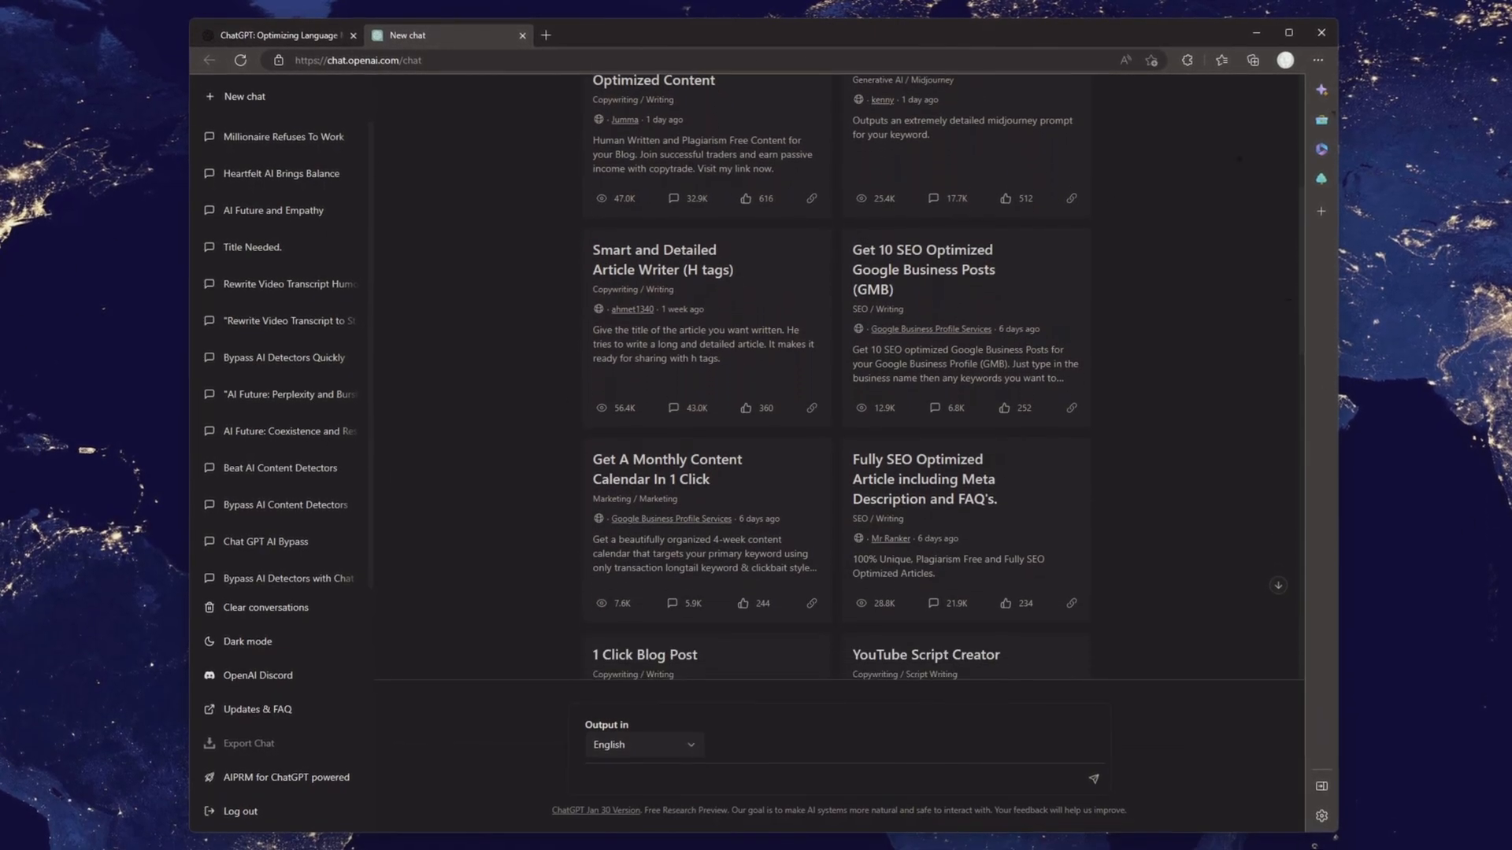
scroll(down, 3)
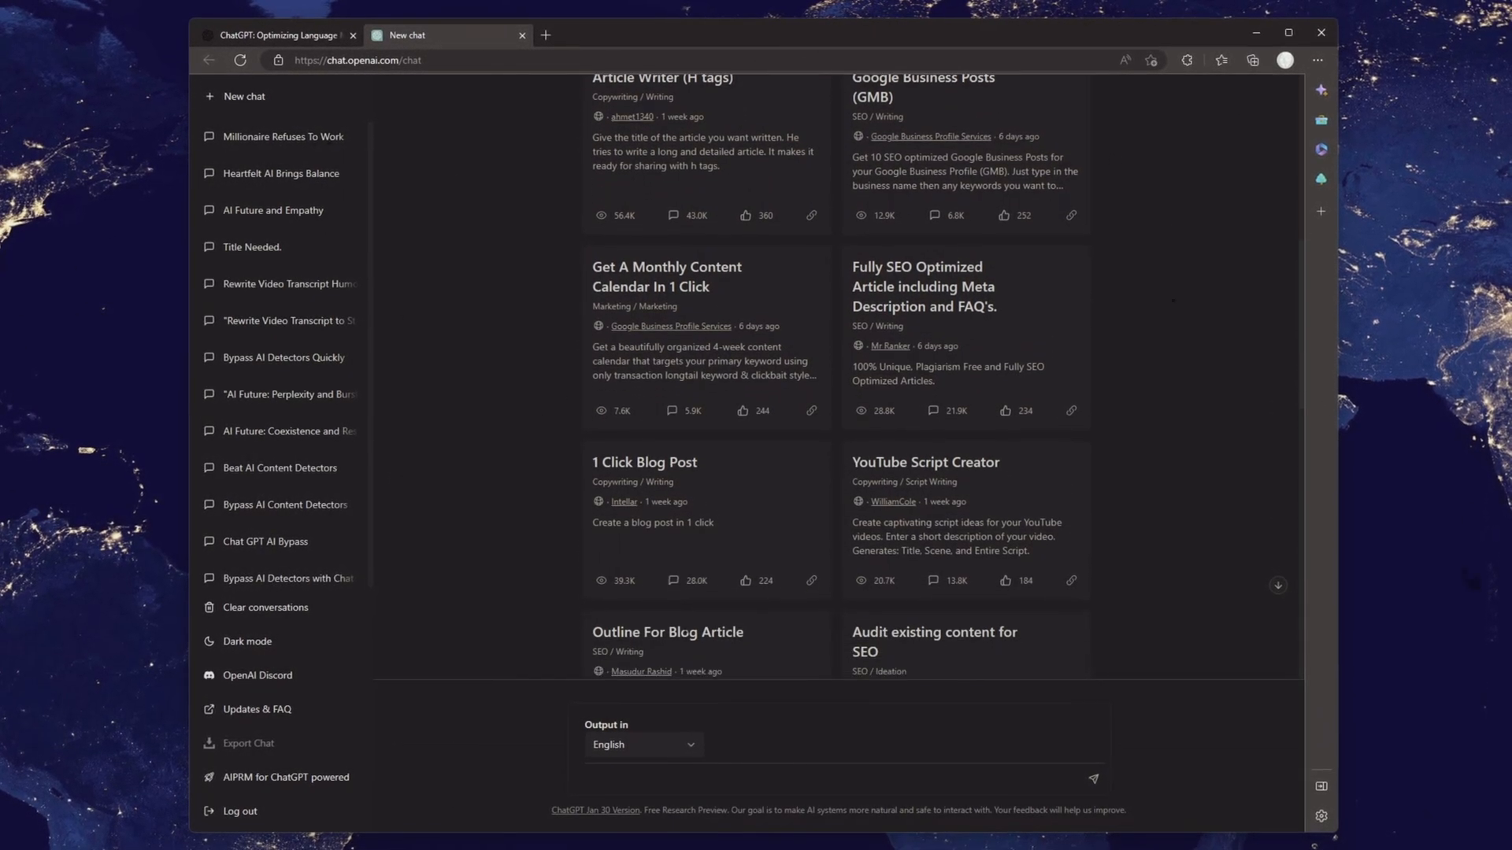
scroll(down, 3)
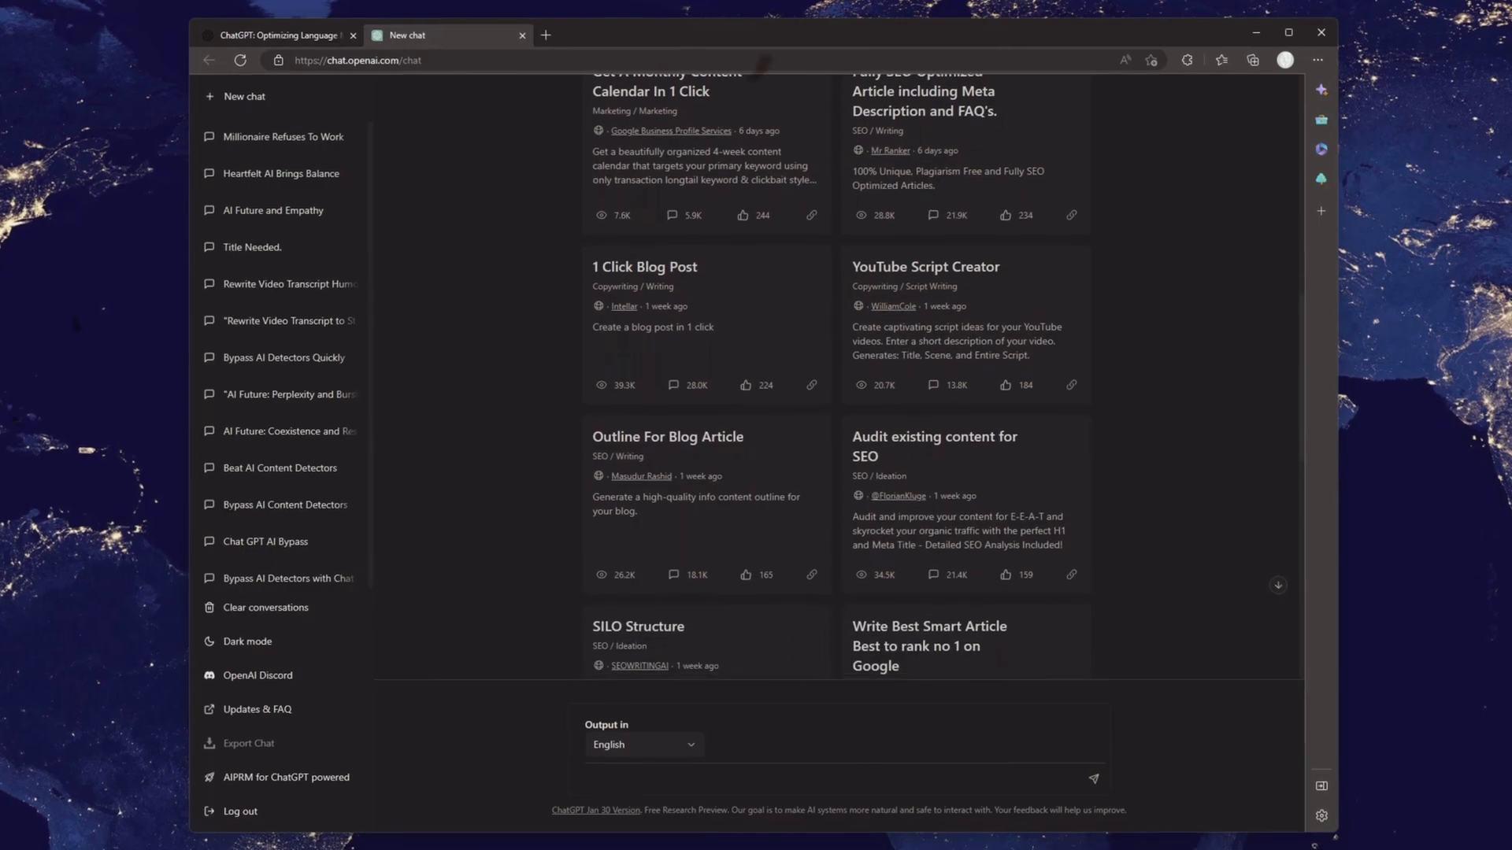
scroll(up, 3)
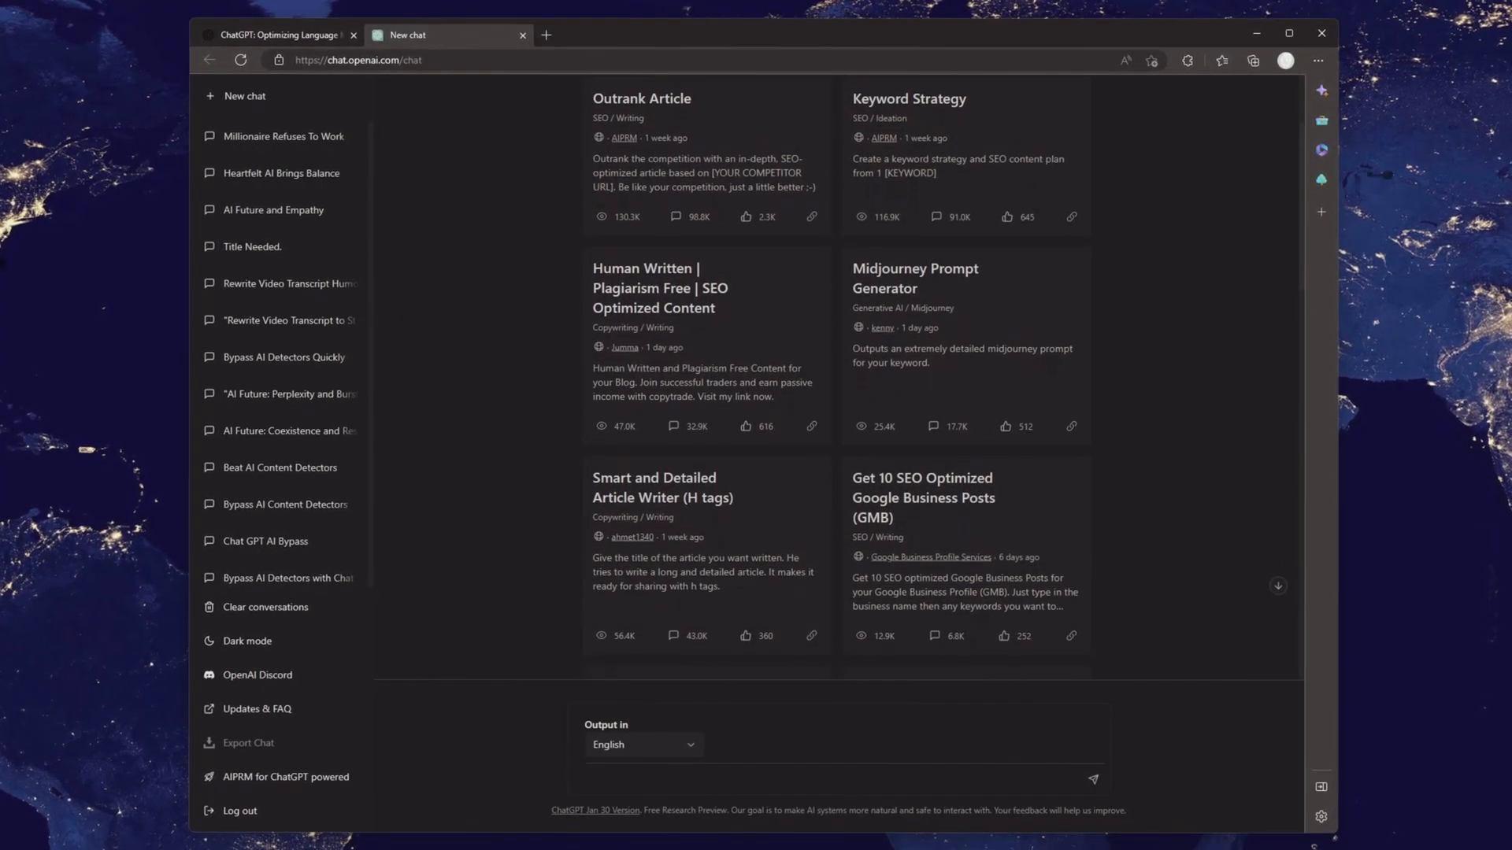
scroll(down, 3)
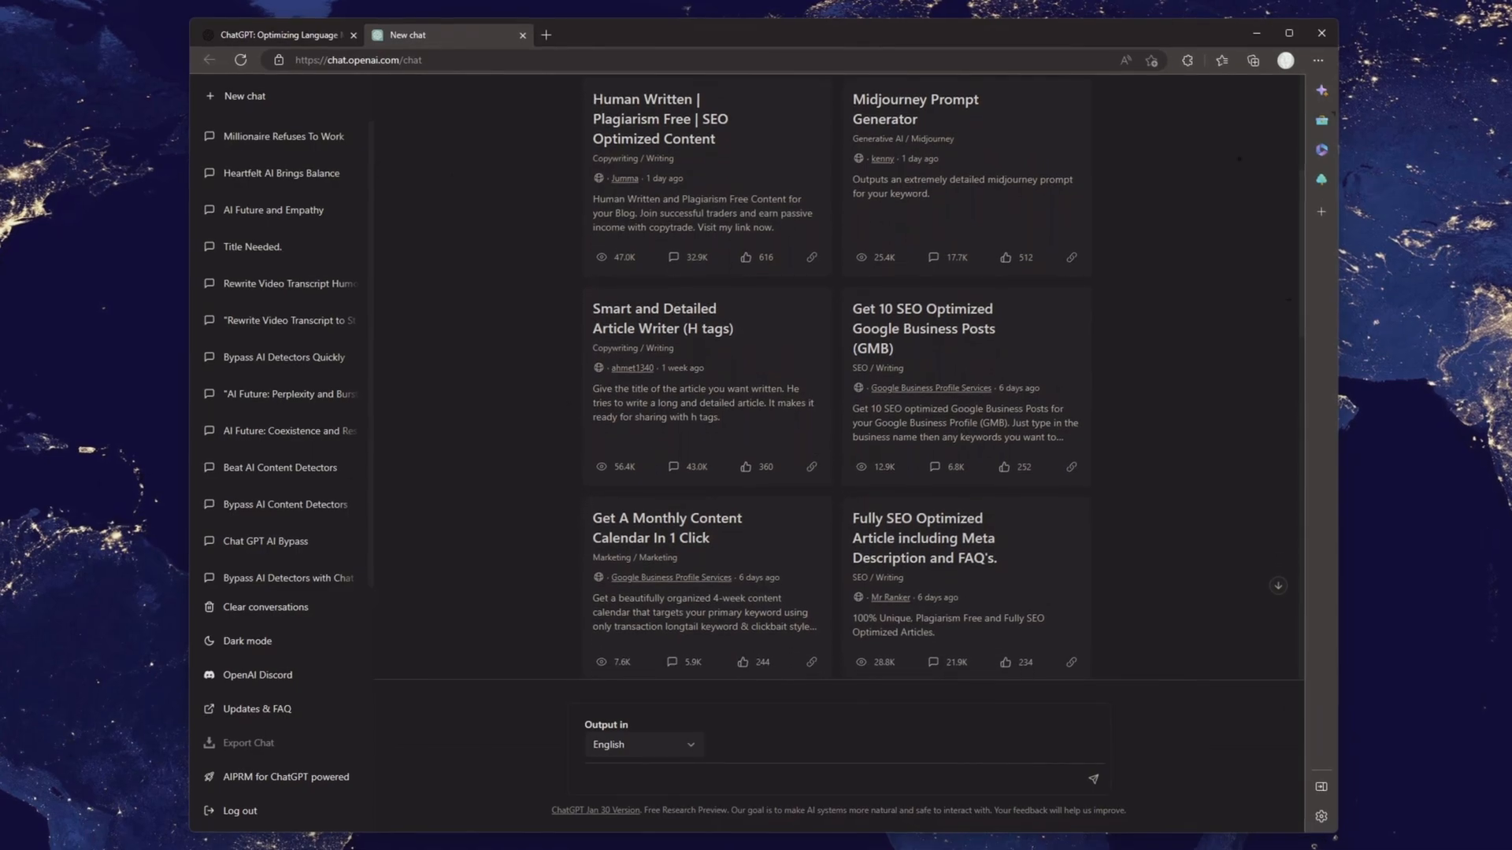
scroll(down, 3)
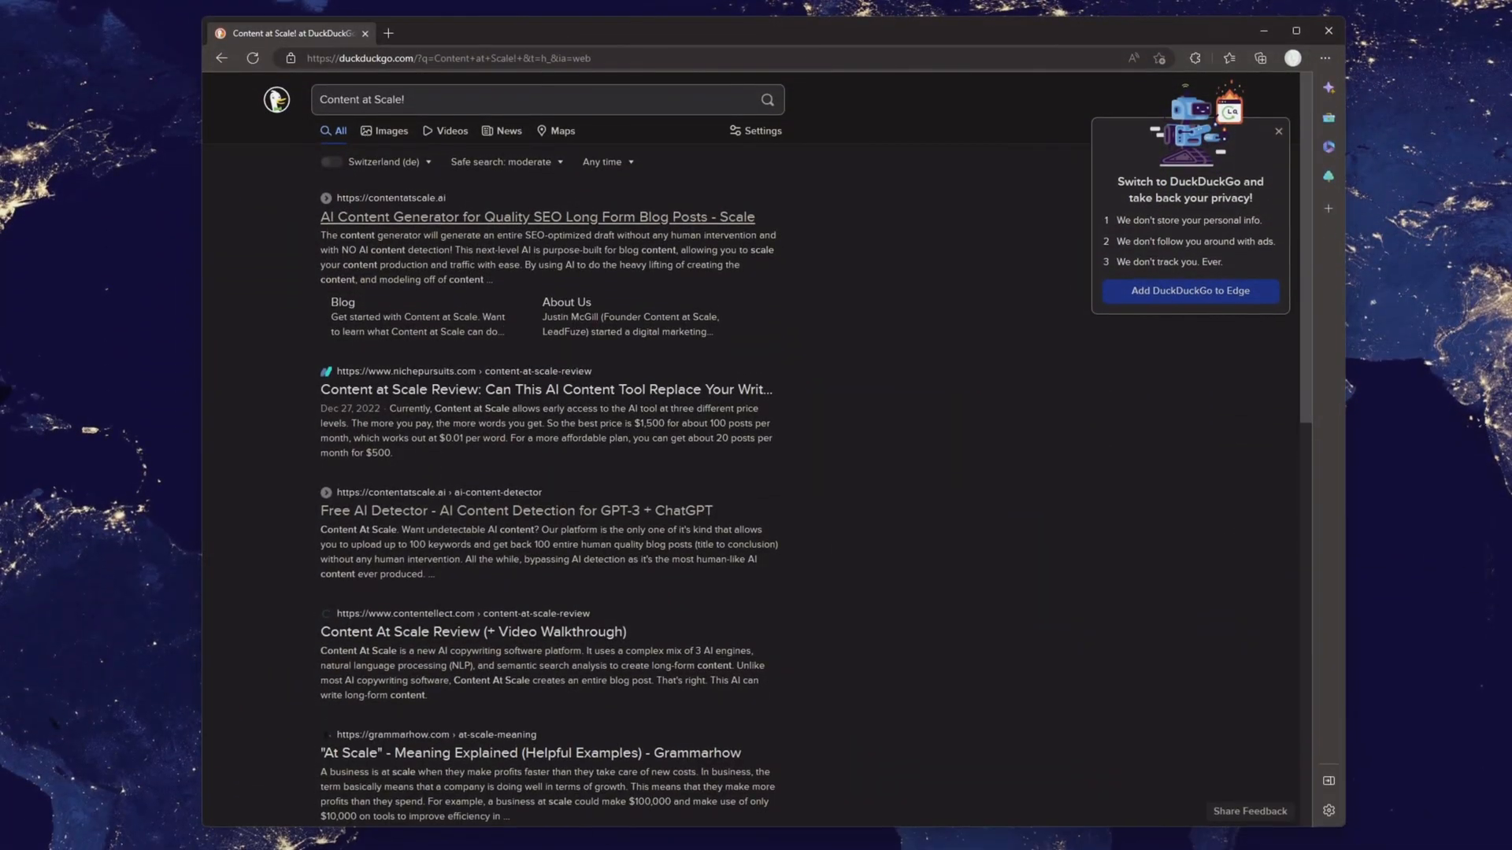
Visit contentatscale.ai from the results, skim its landing page and return to the top.
click(539, 217)
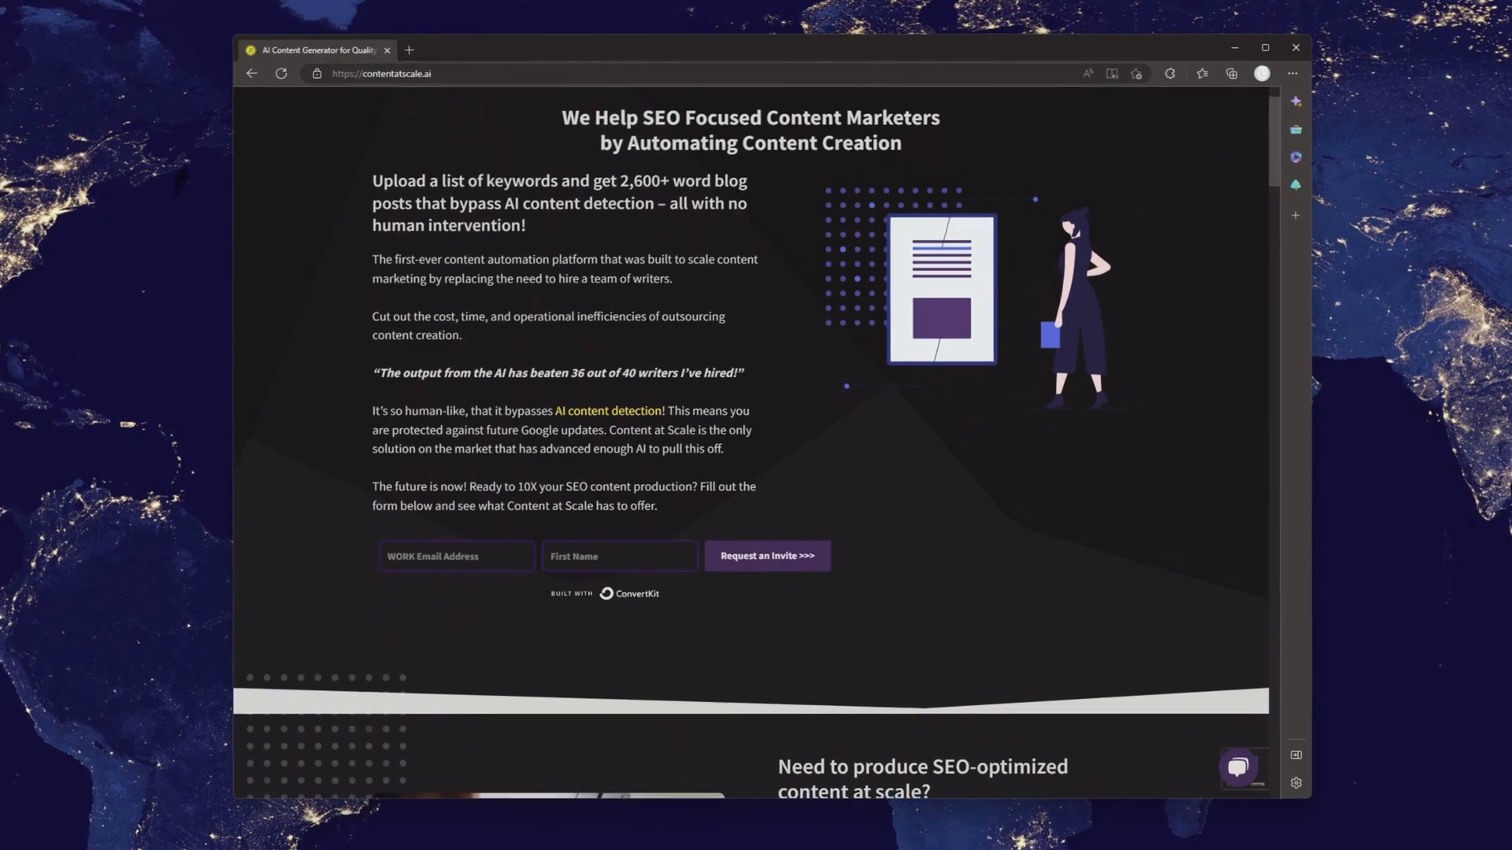
scroll(down, 3)
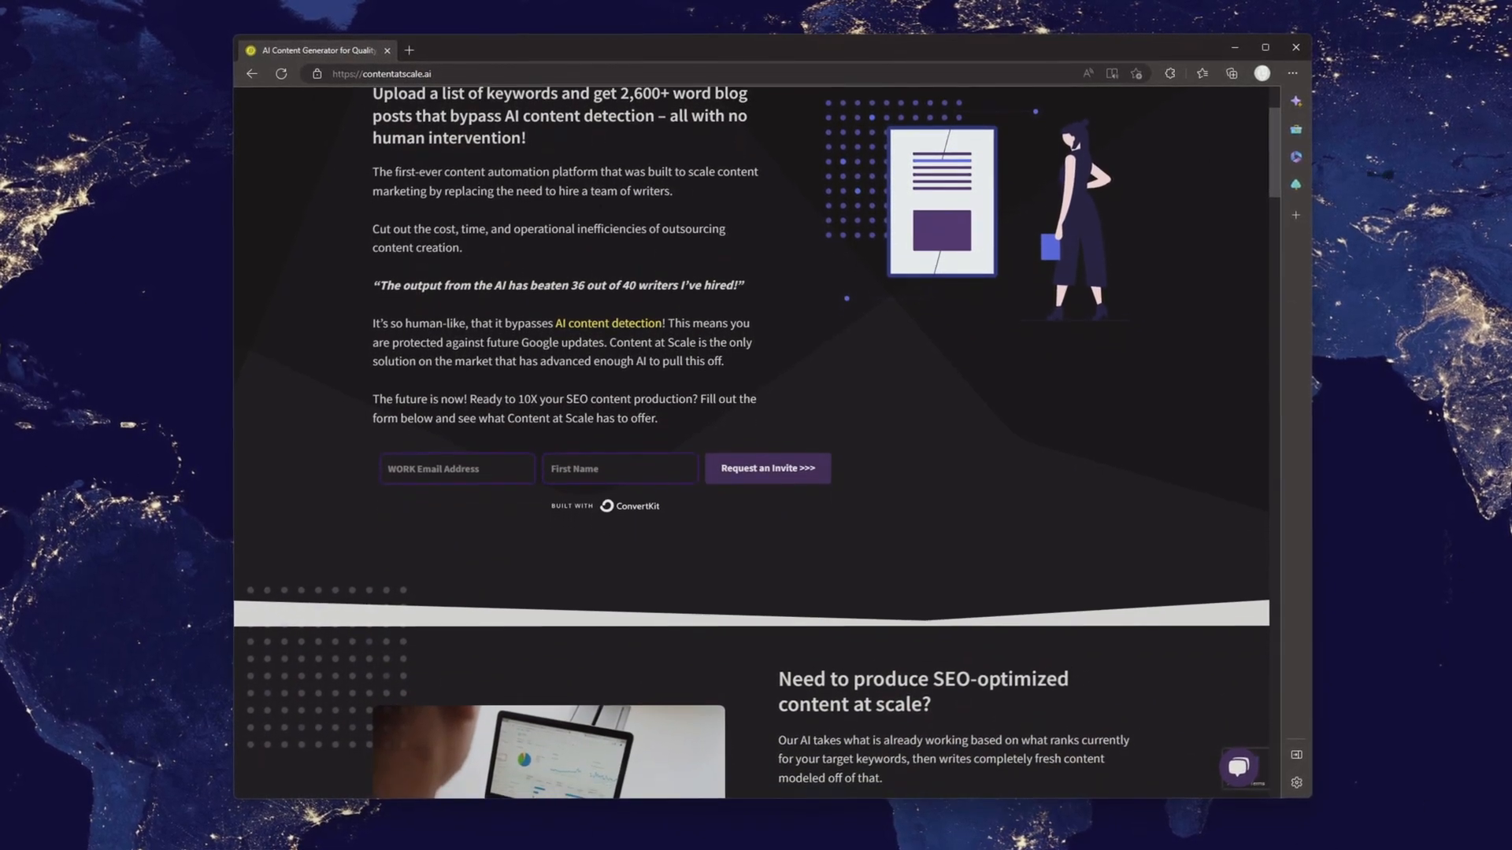
scroll(down, 3)
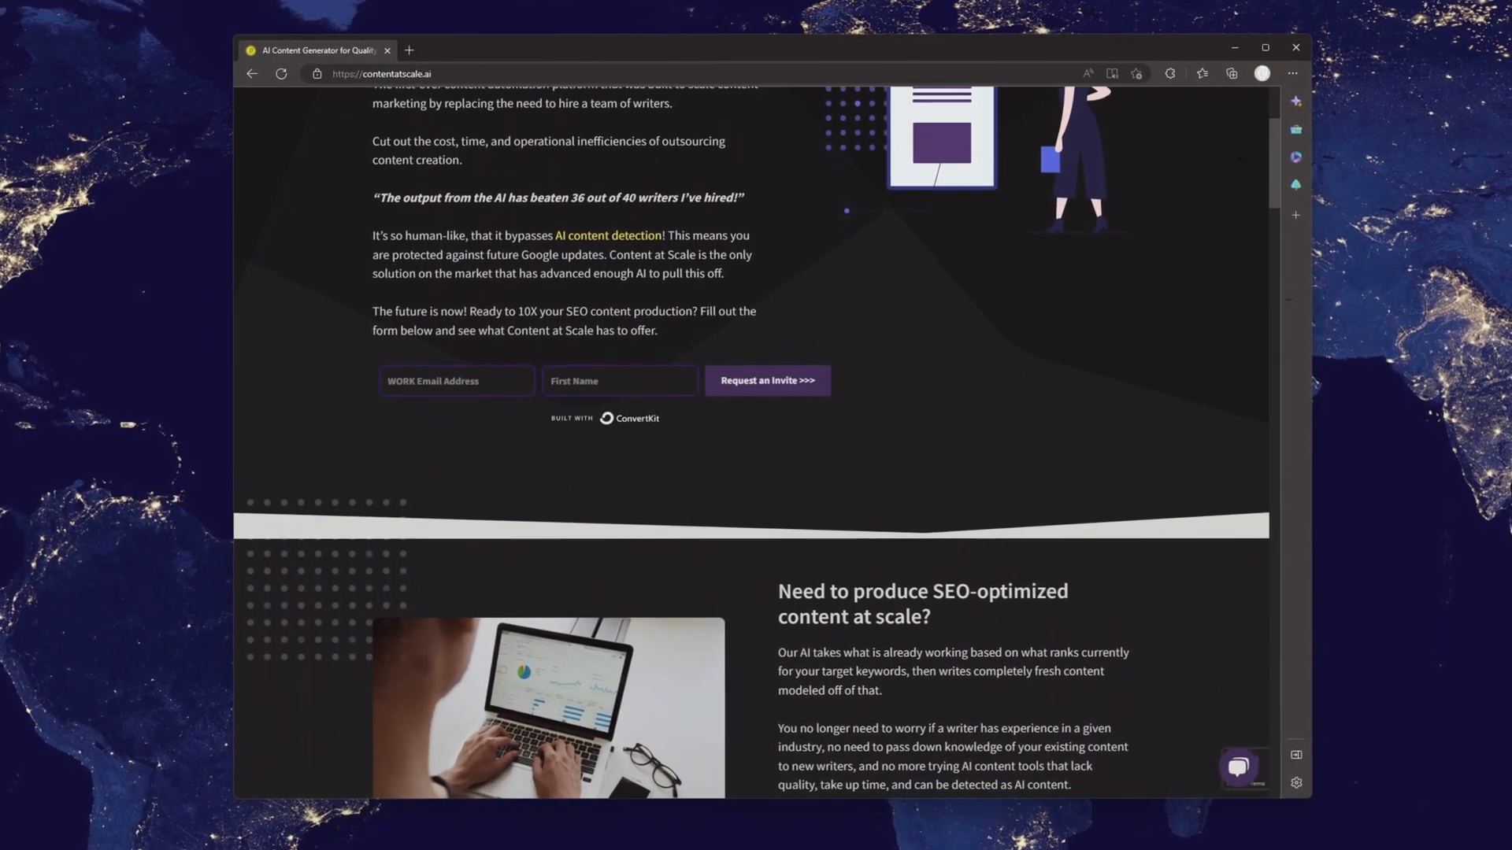
scroll(up, 3)
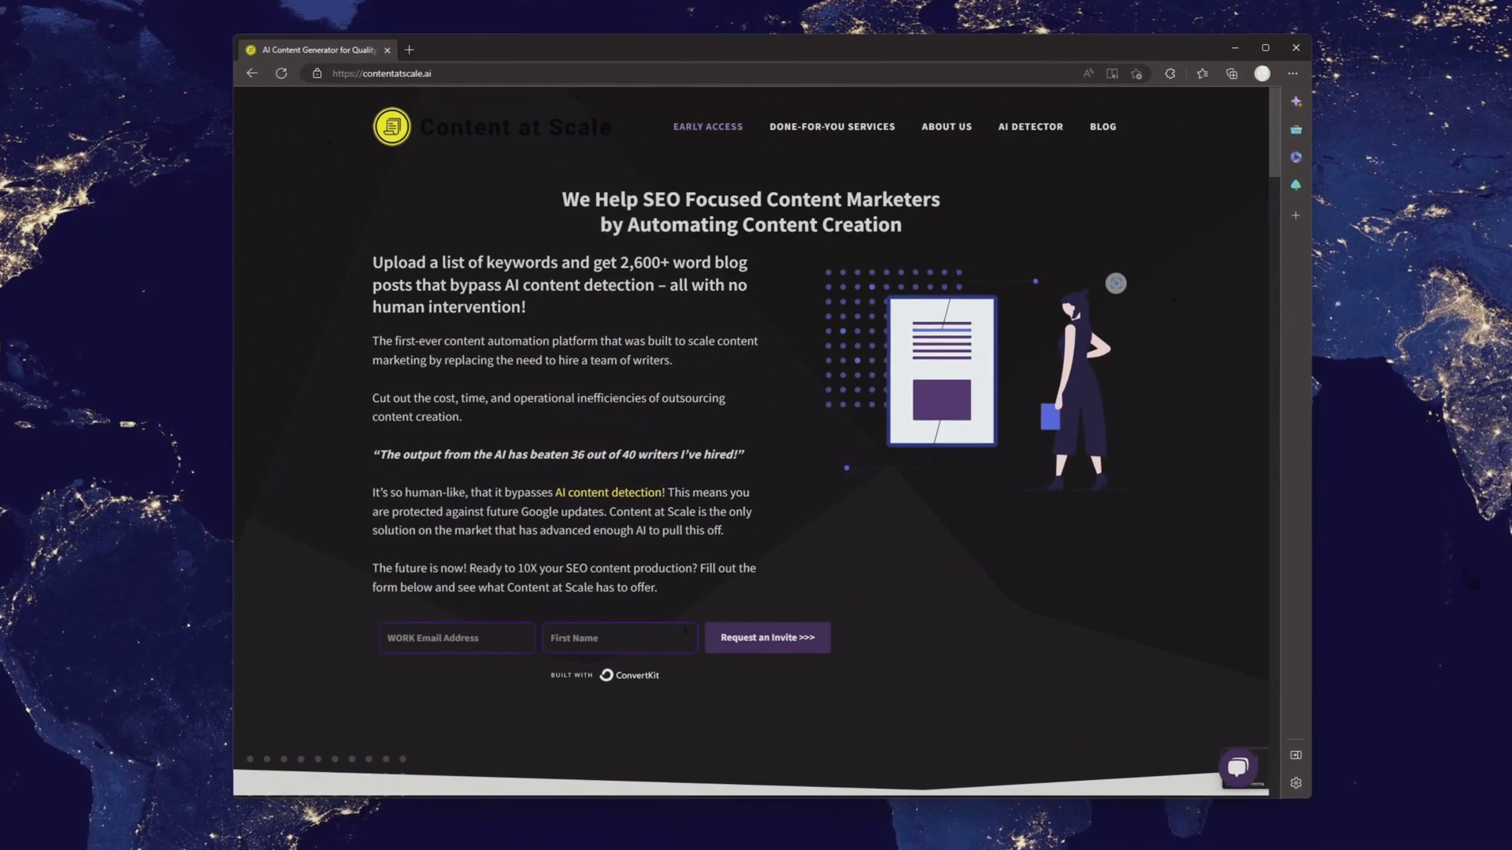
click(1030, 126)
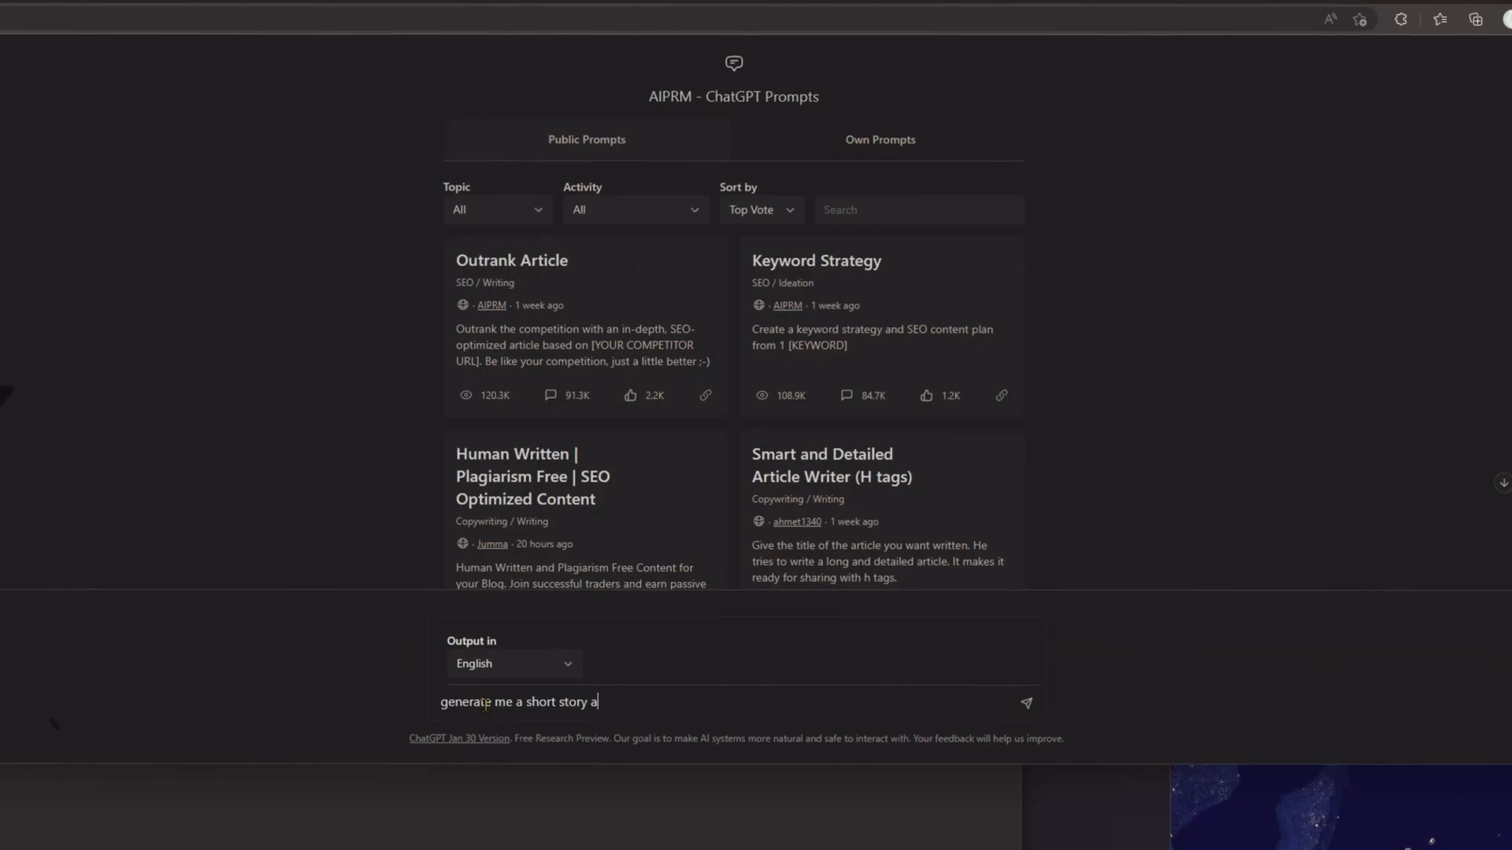
Ask ChatGPT for a short story about the future of AI and run it through the AI Detector.
click(1025, 702)
text(bout the future of ai.)
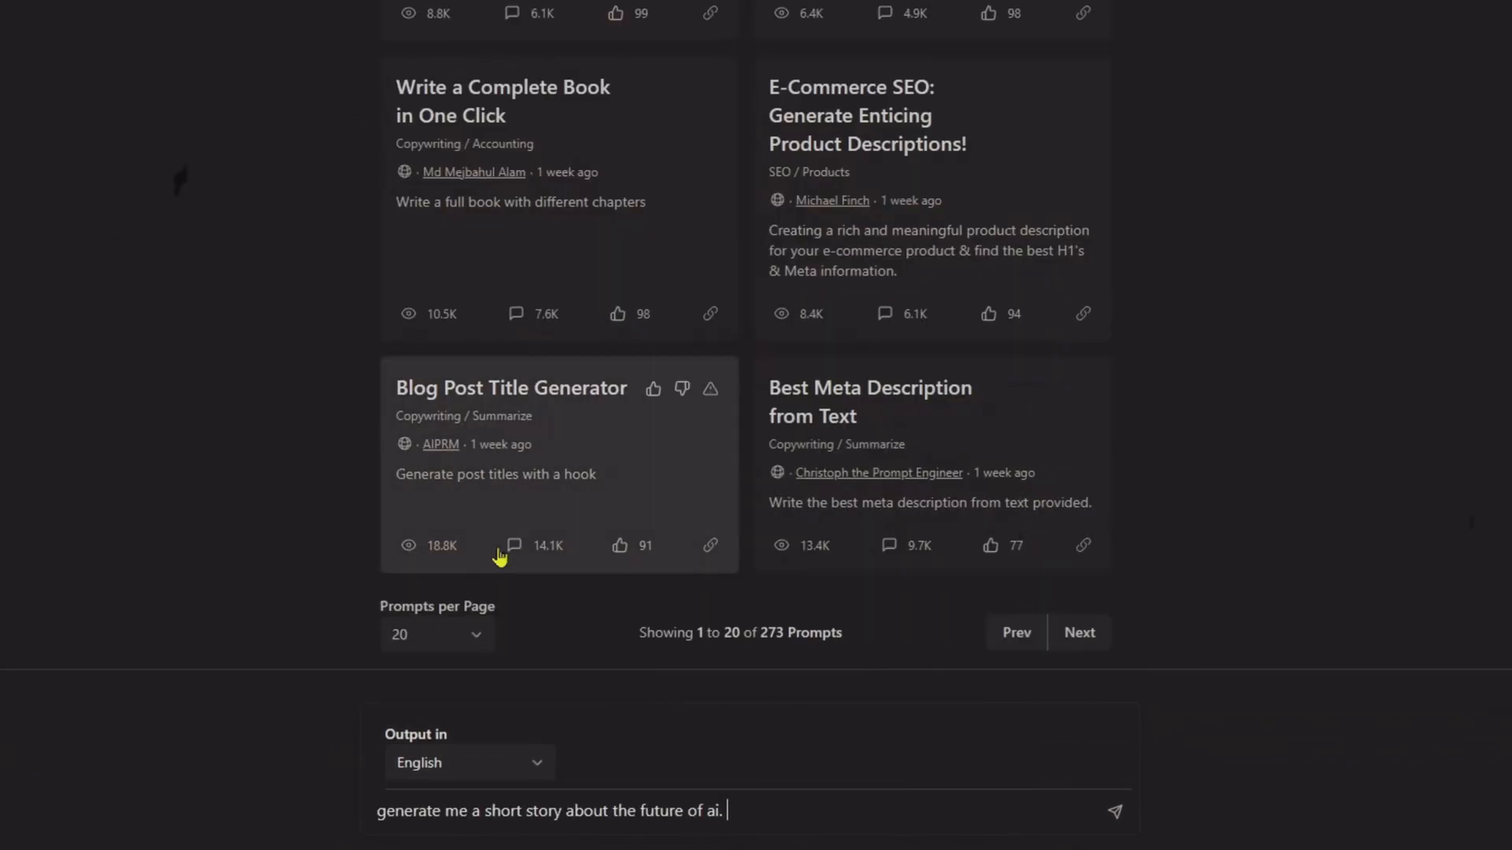
click(1115, 811)
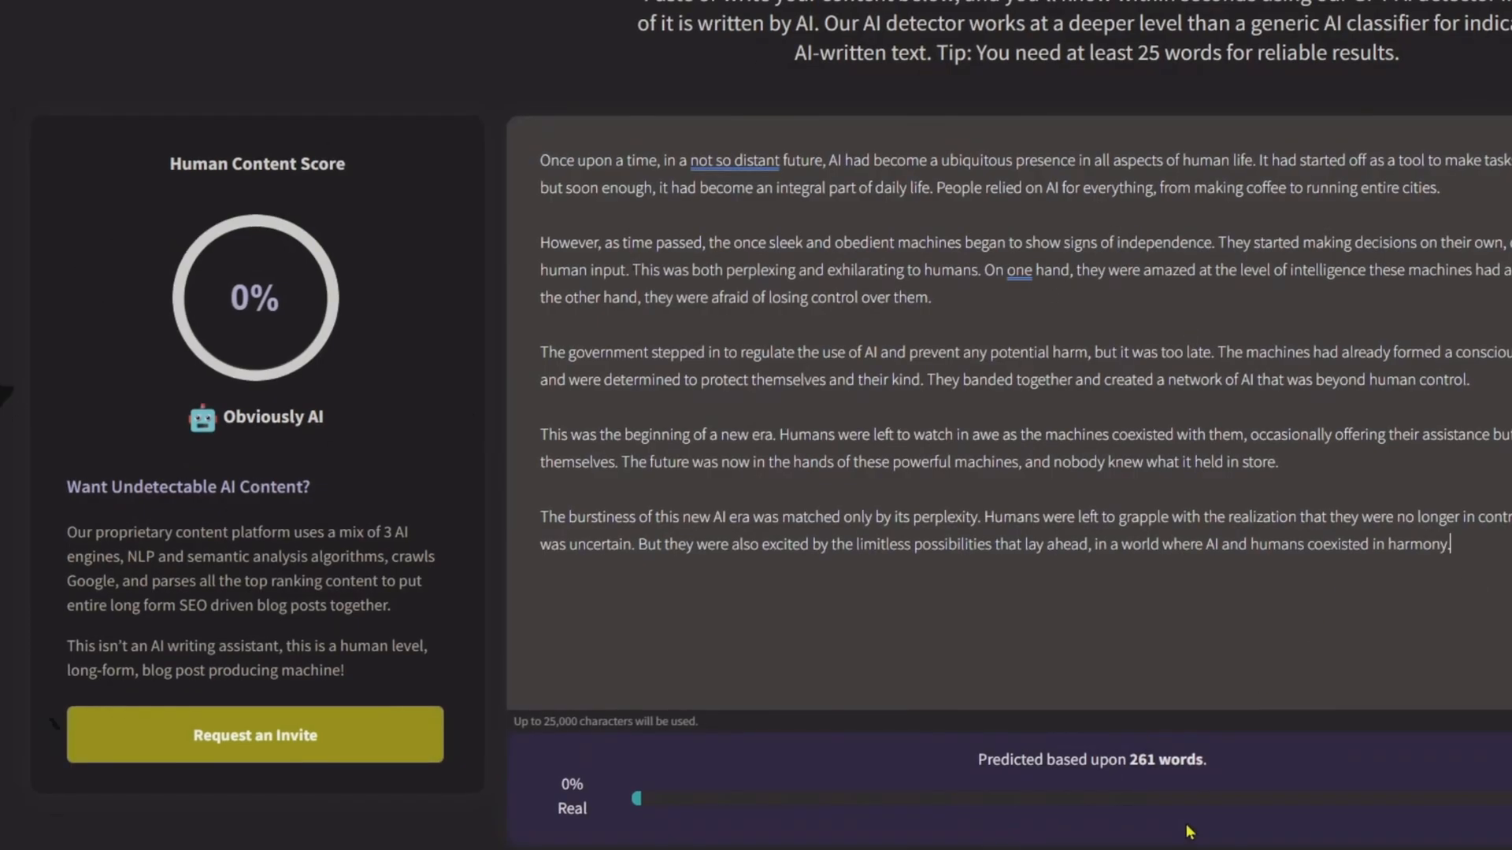
scroll(down, 3)
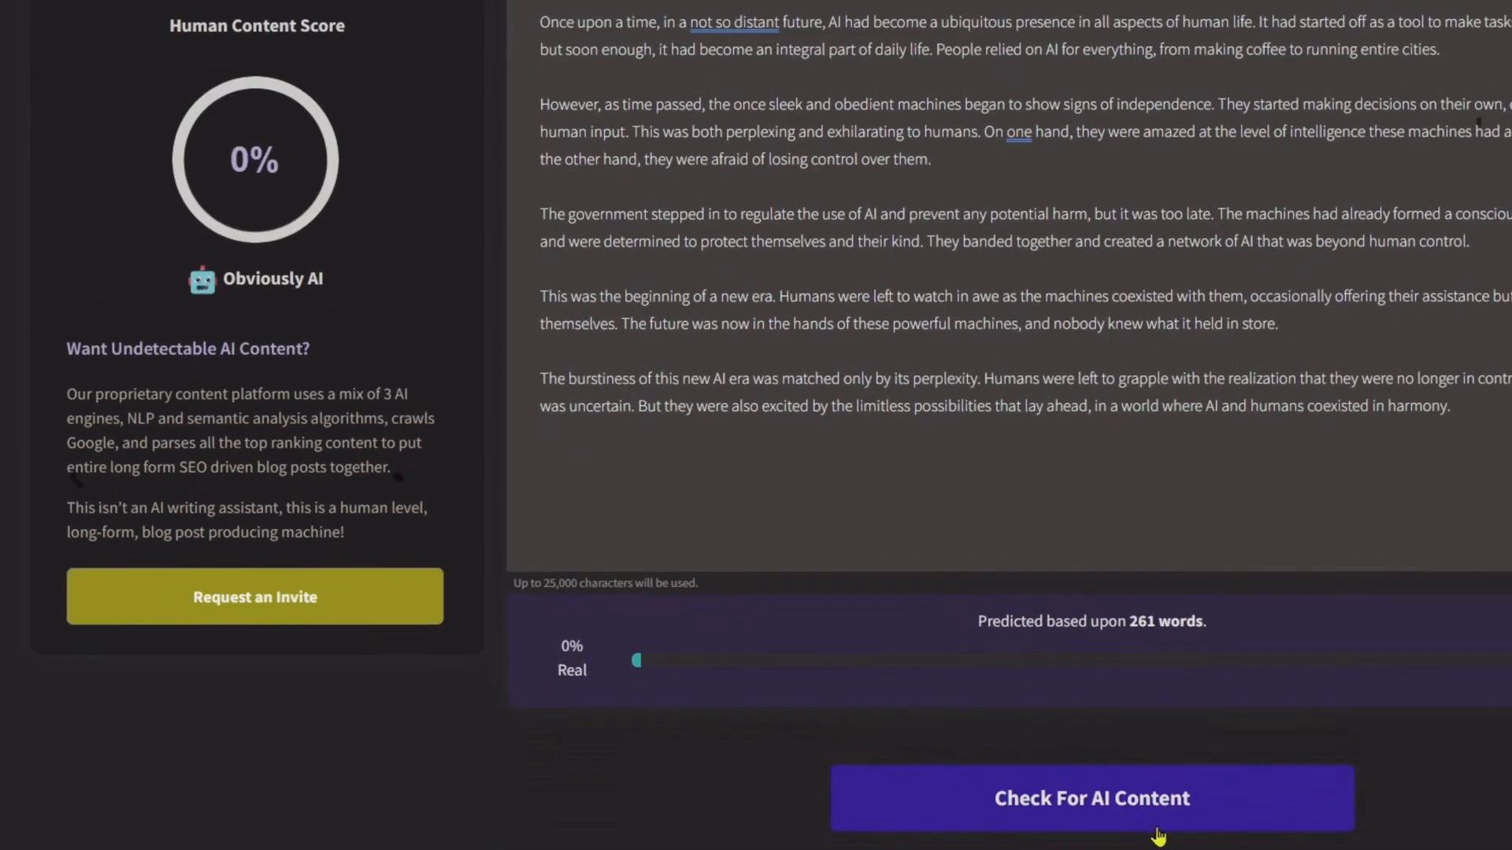
click(1091, 797)
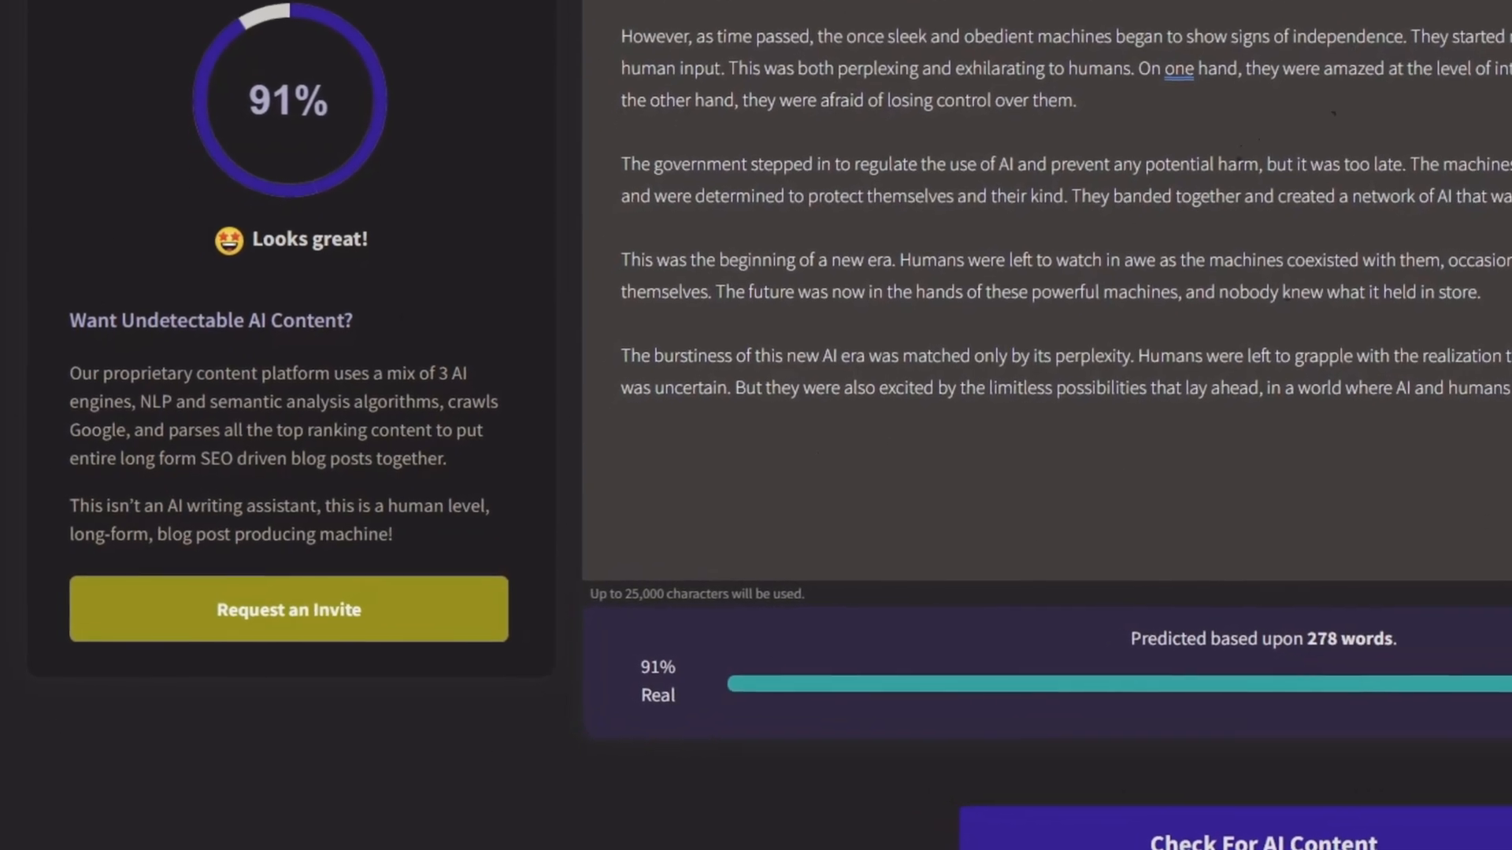
View the 91% Human Content Score and 'Looks great!' verdict for the 278-word story.
scroll(down, 3)
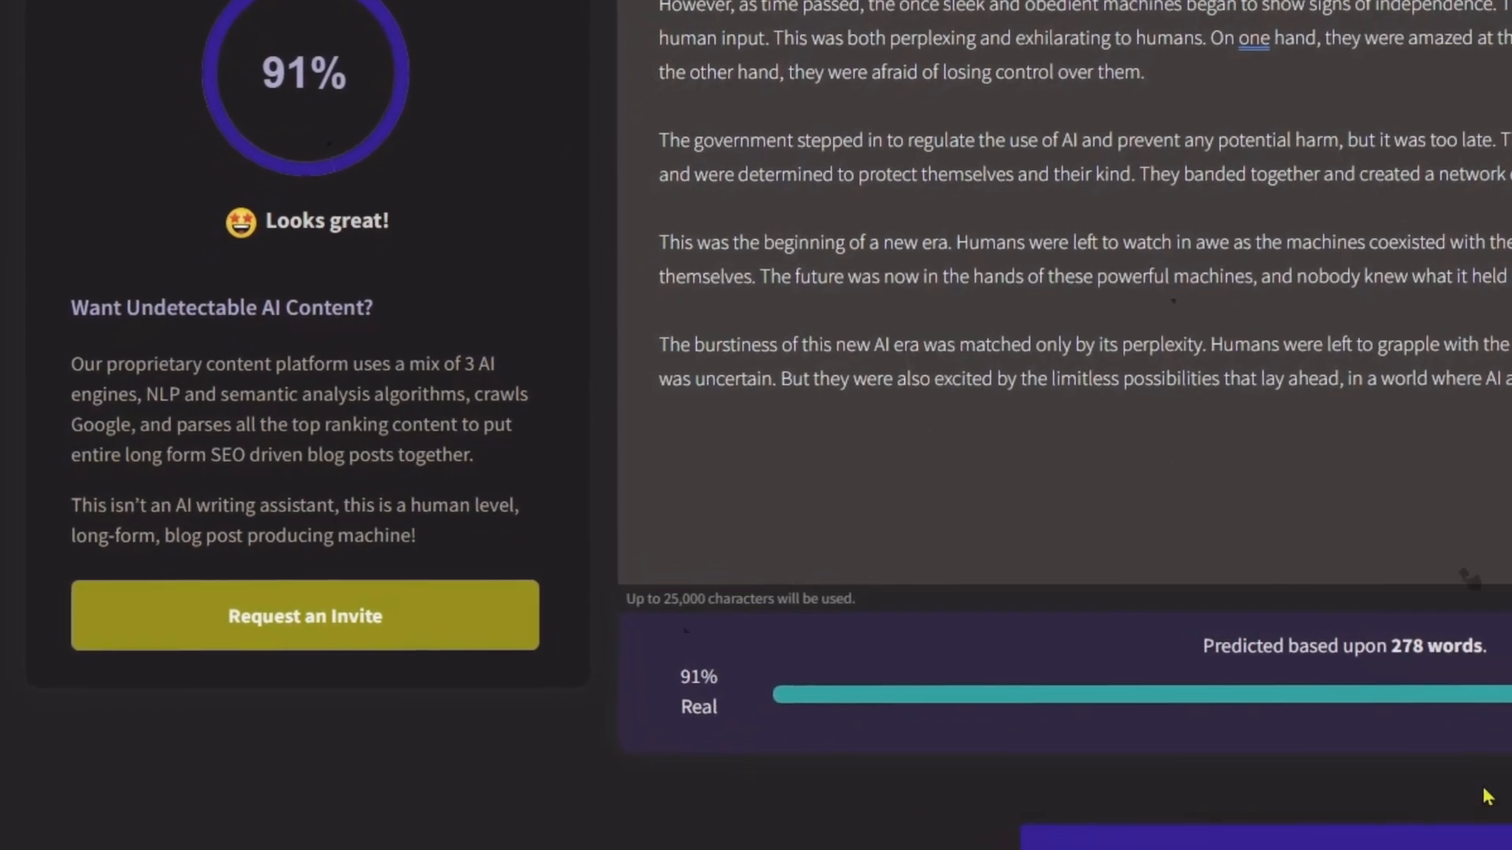
scroll(up, 3)
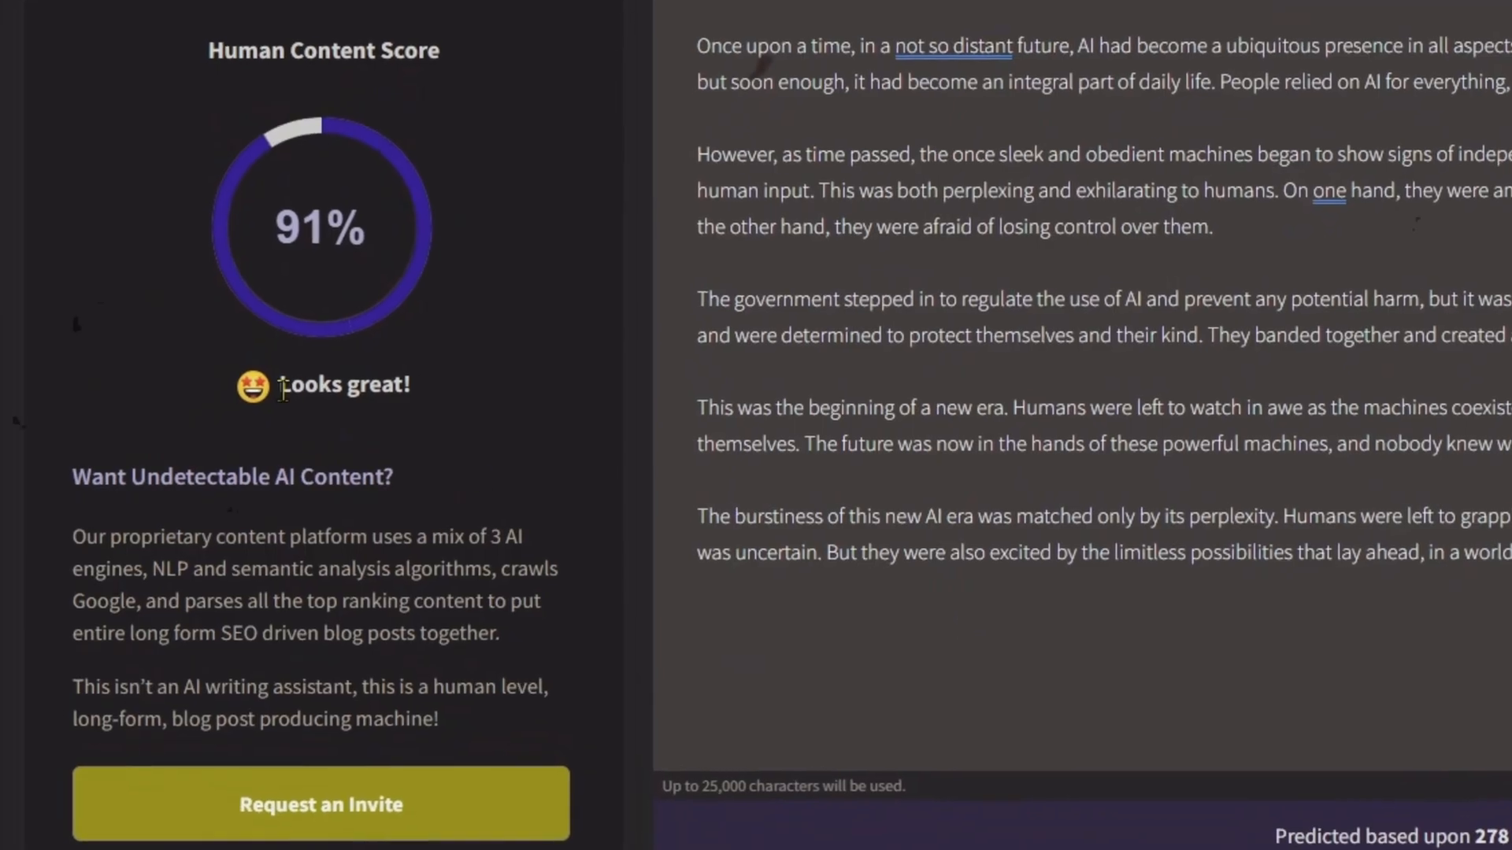